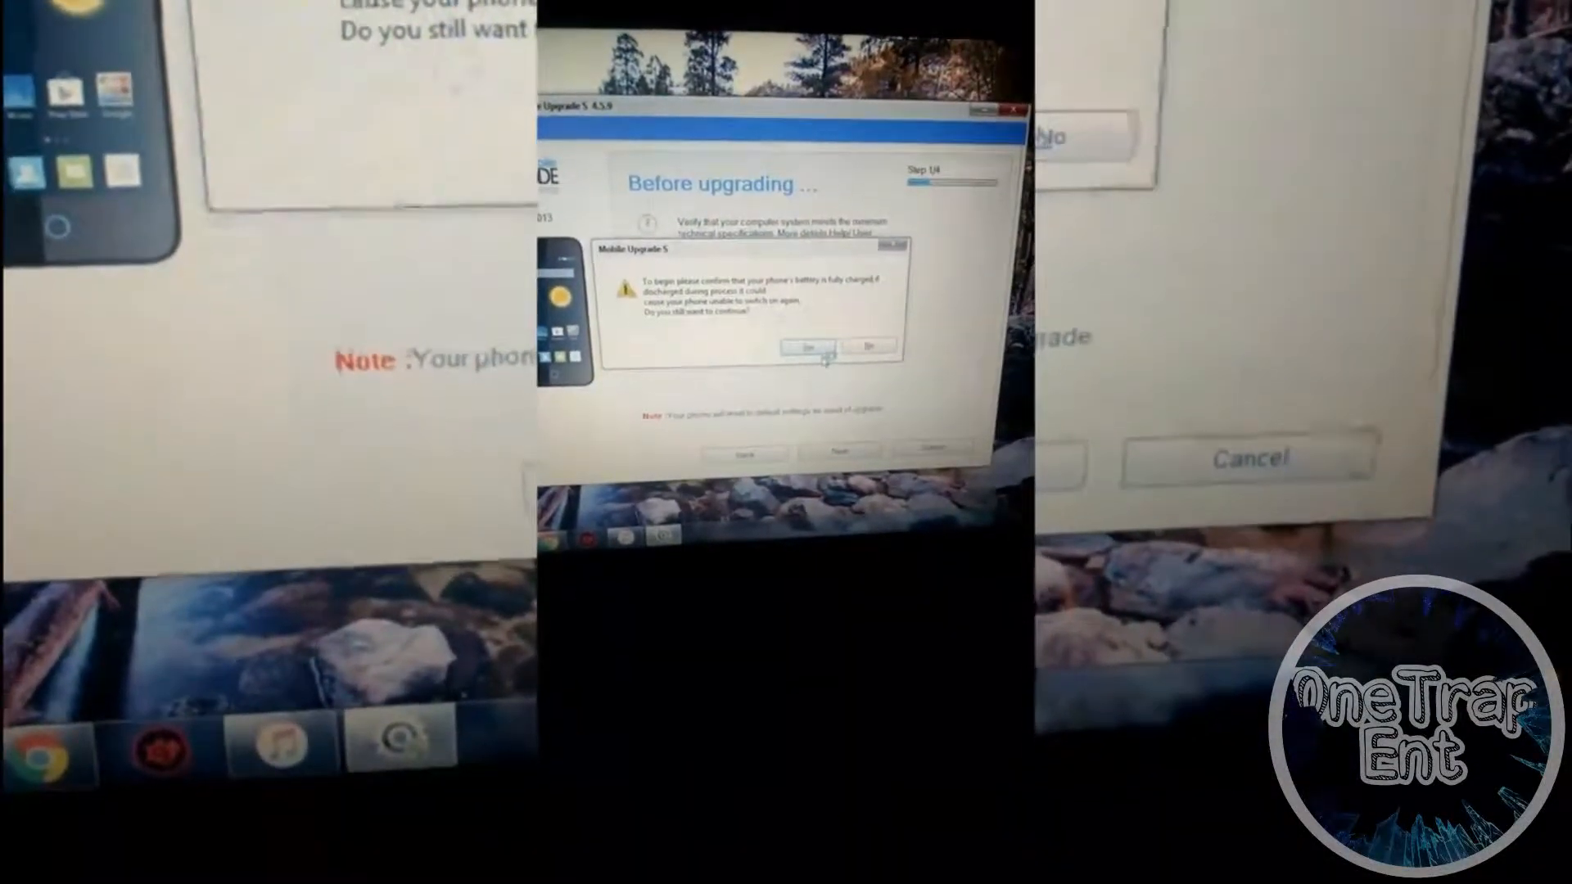
# Accept the battery-charge warning with Yes so the upgrade proceeds past Before upgrading.
pyautogui.click(807, 346)
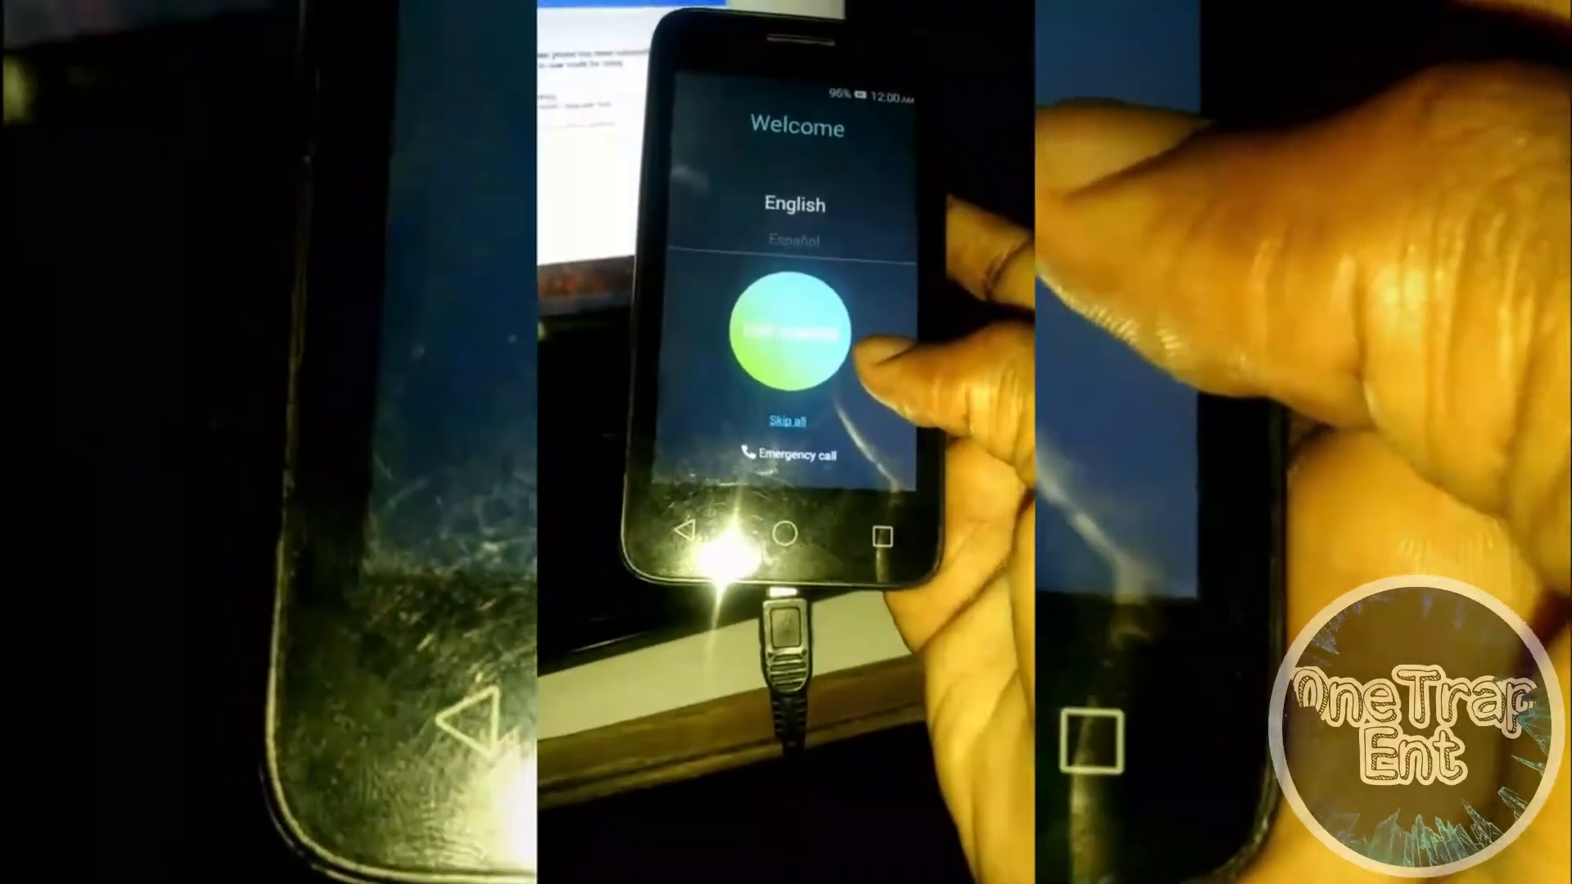
# Start the phone's setup in English from the Welcome screen toward the Finished screen.
pyautogui.click(796, 331)
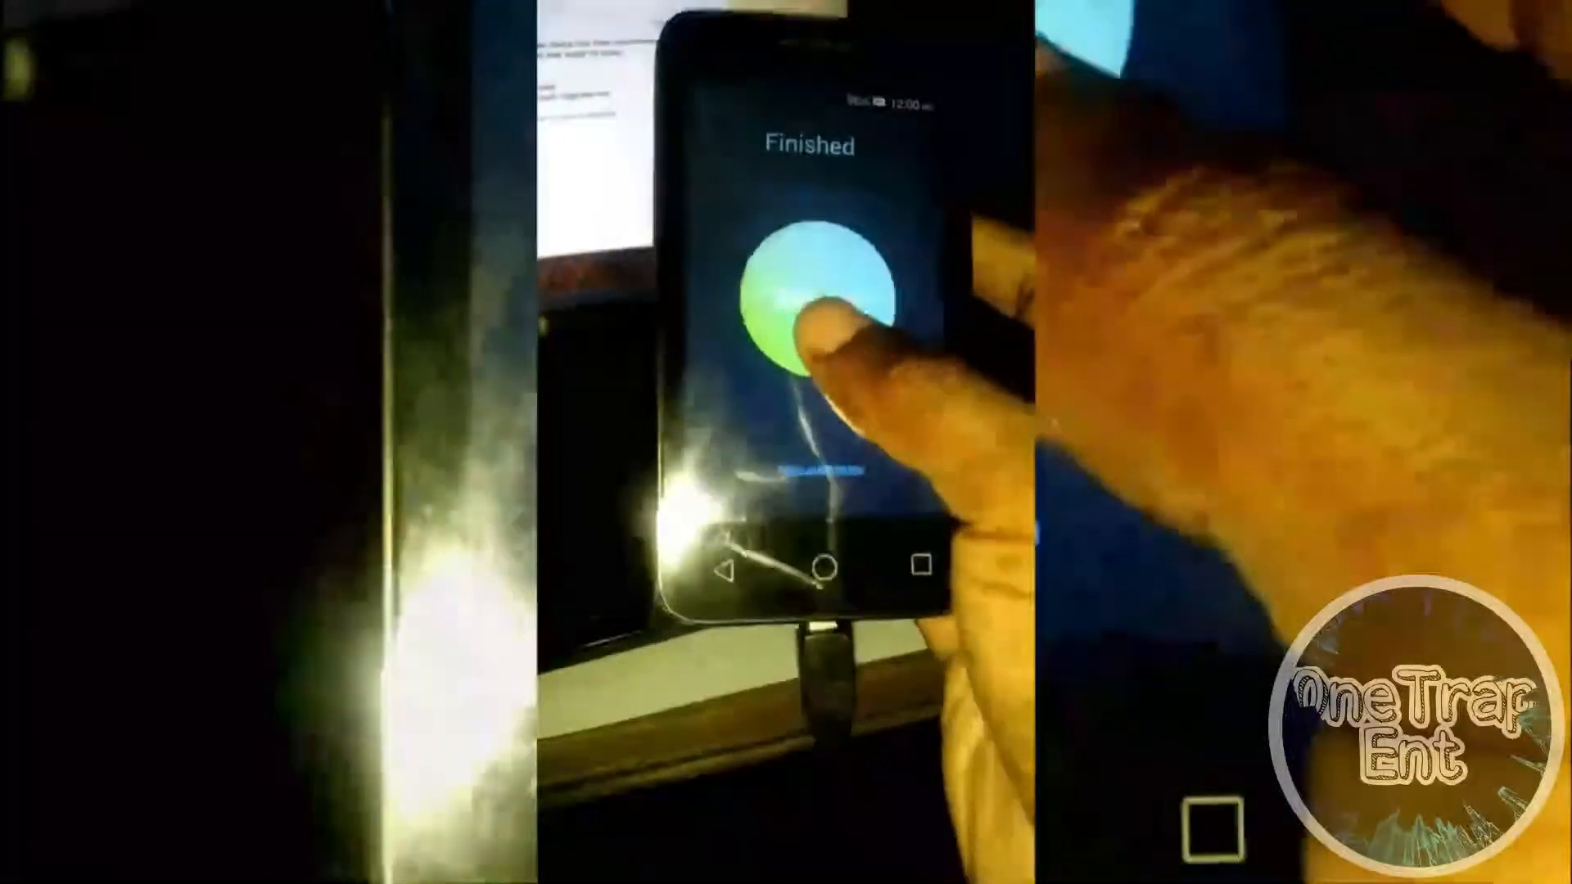